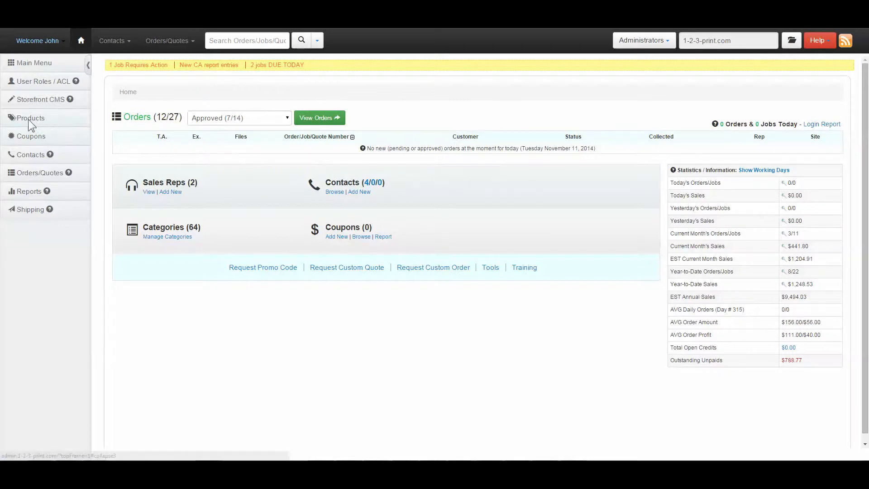
Reach the Business Cards product list via Products > Manage Cats/Products.
left_click(31, 118)
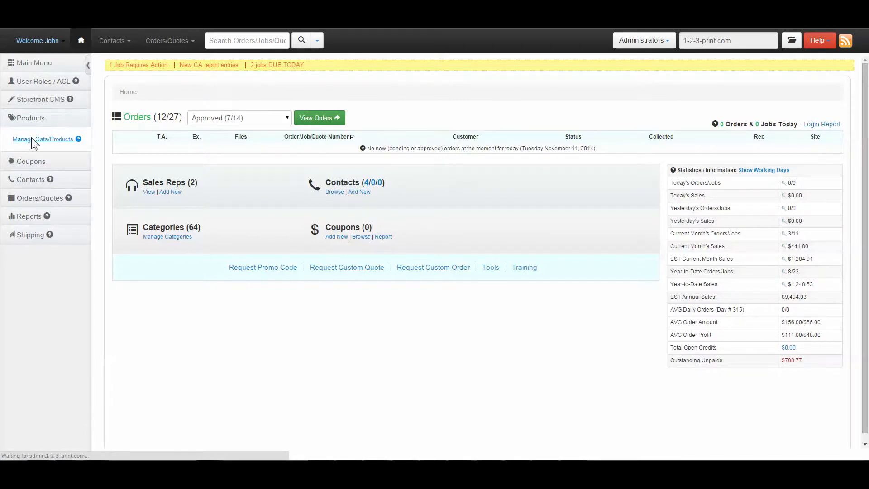
left_click(43, 139)
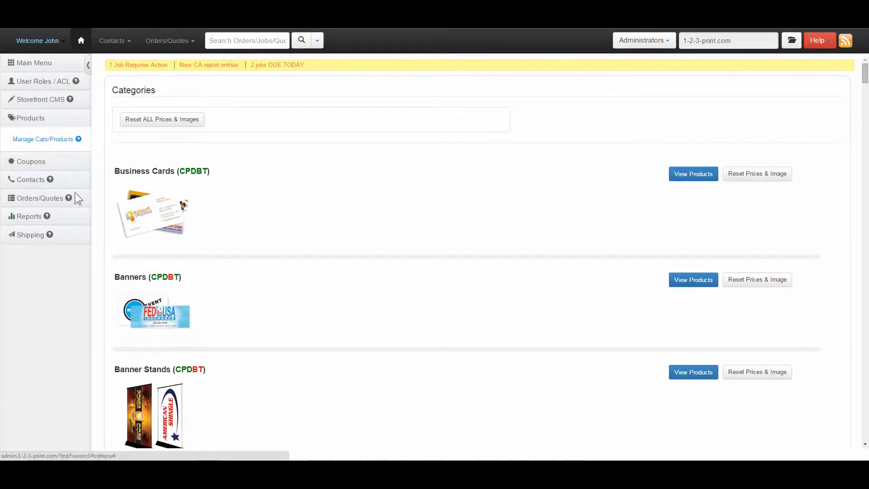
left_click(692, 174)
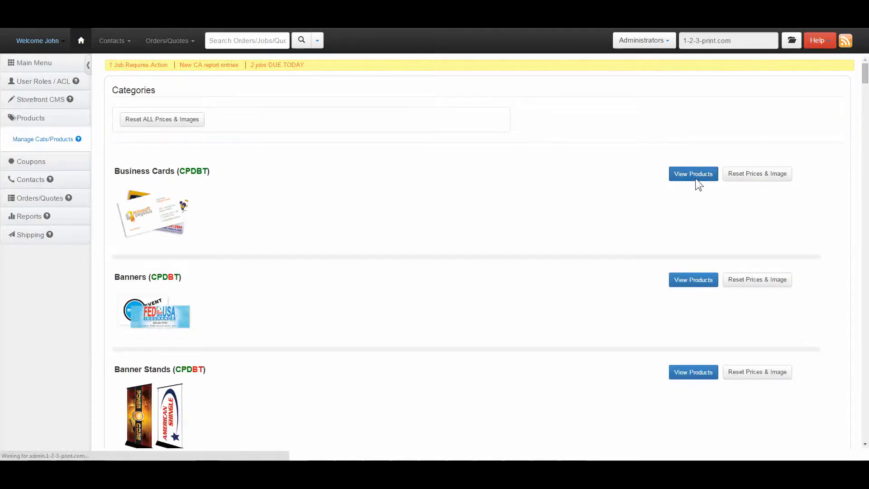
left_click(692, 174)
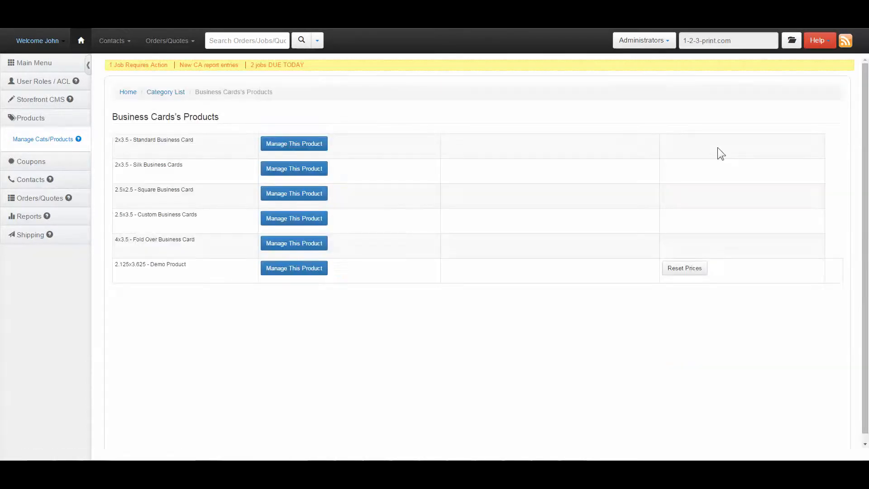
Manage the Standard Business Card product from that list.
left_click(293, 143)
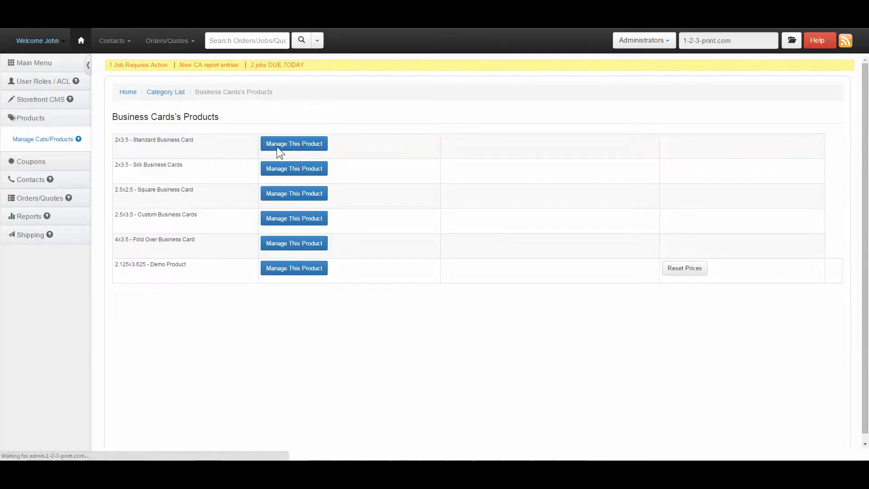
left_click(293, 144)
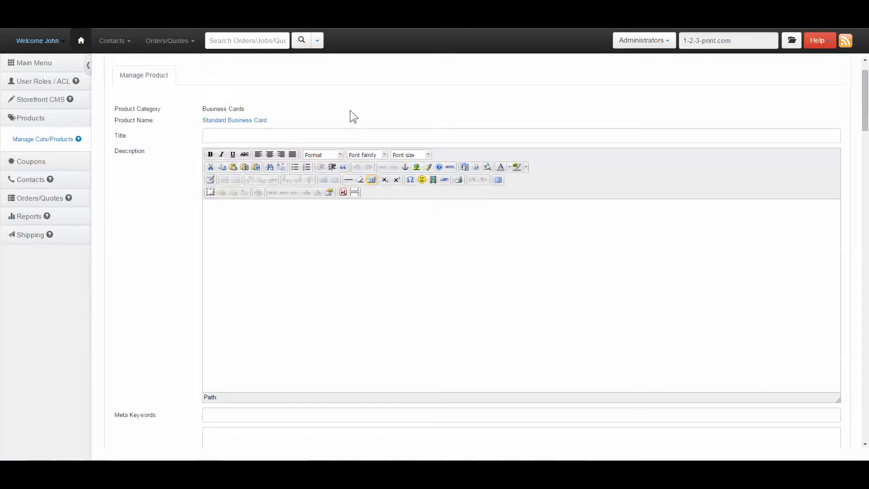
scroll("down", 3)
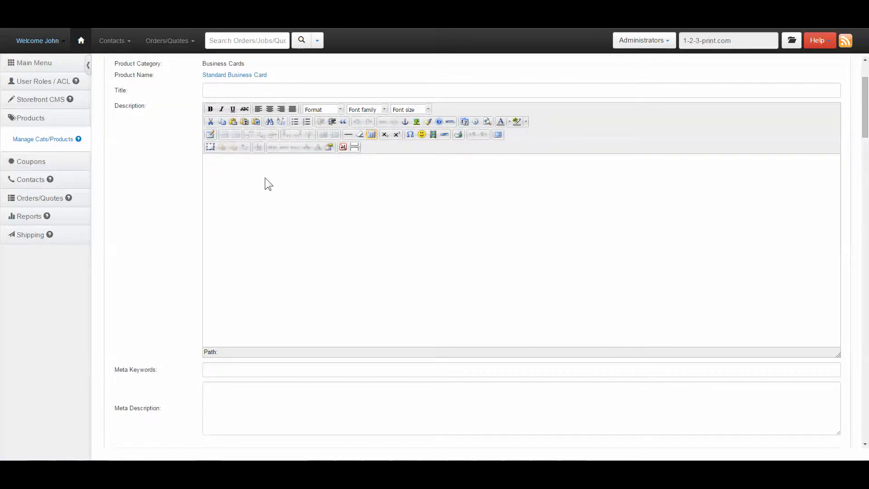
scroll("down", 3)
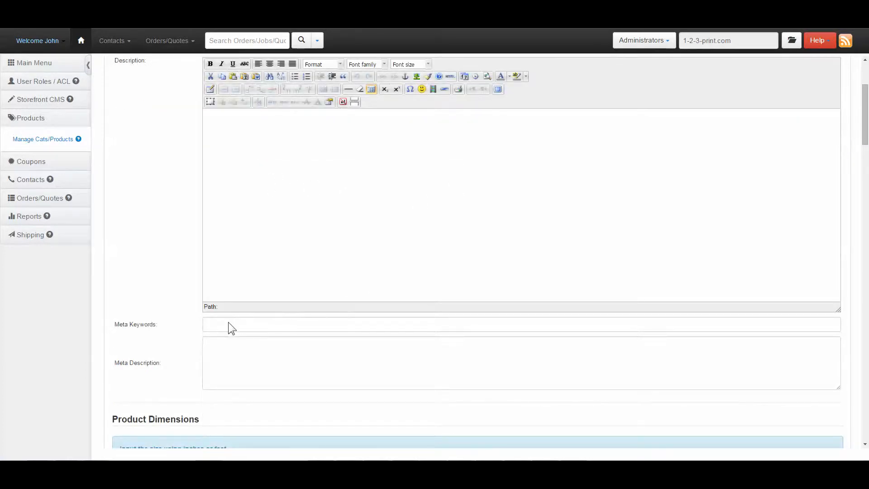
mouse_move(361, 164)
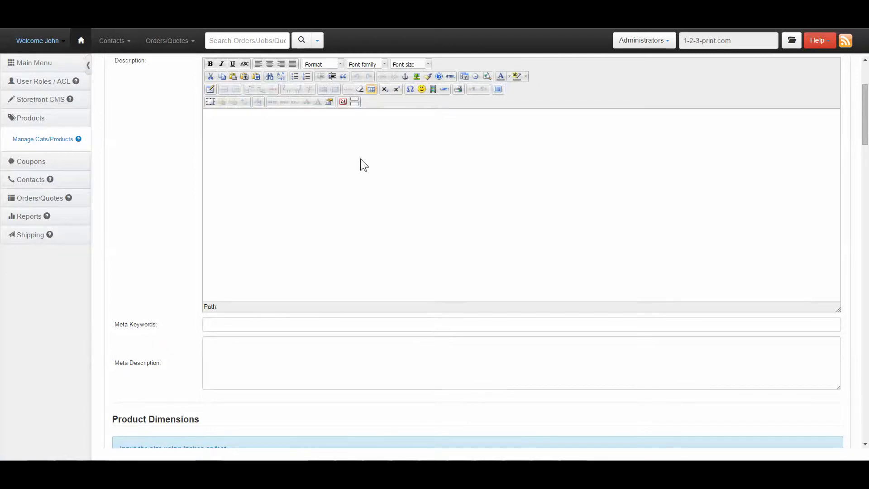
scroll("down", 3)
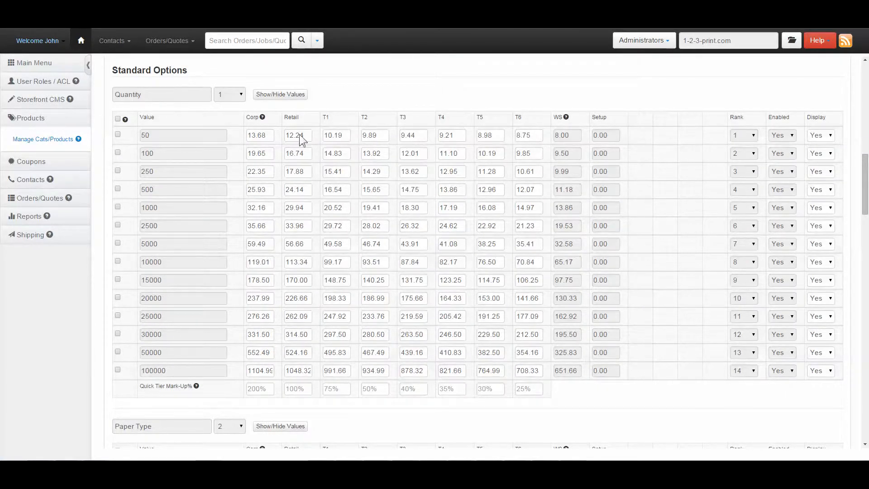
Set the Retail price for quantity 50 to 10 and begin the Corp quick tier mark-up.
left_click(297, 135)
type("10")
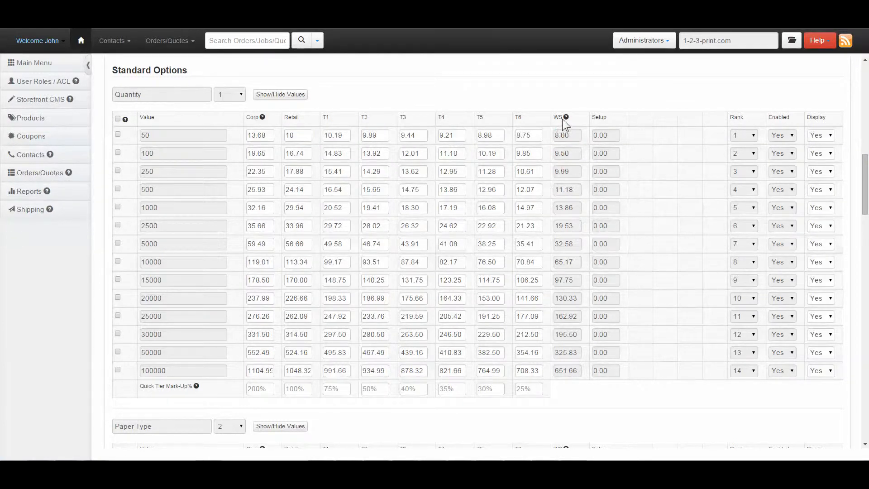
left_click(30, 118)
type("1")
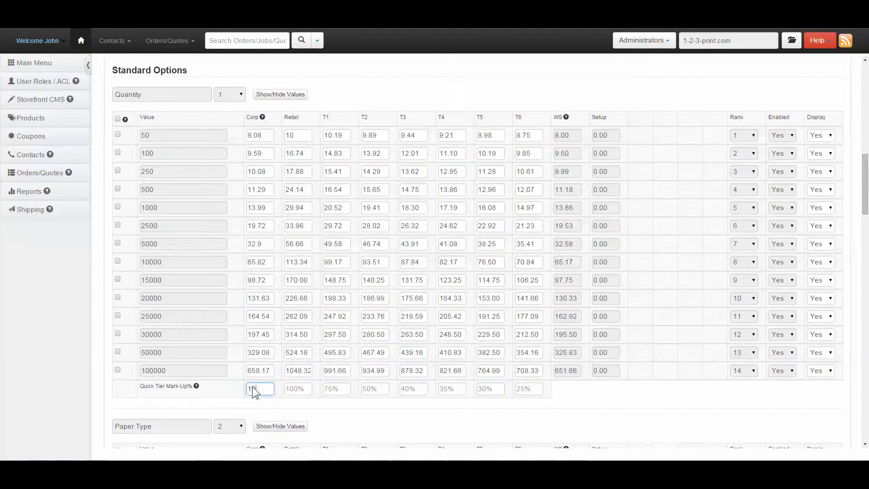
type("00")
left_click(374, 389)
type("50")
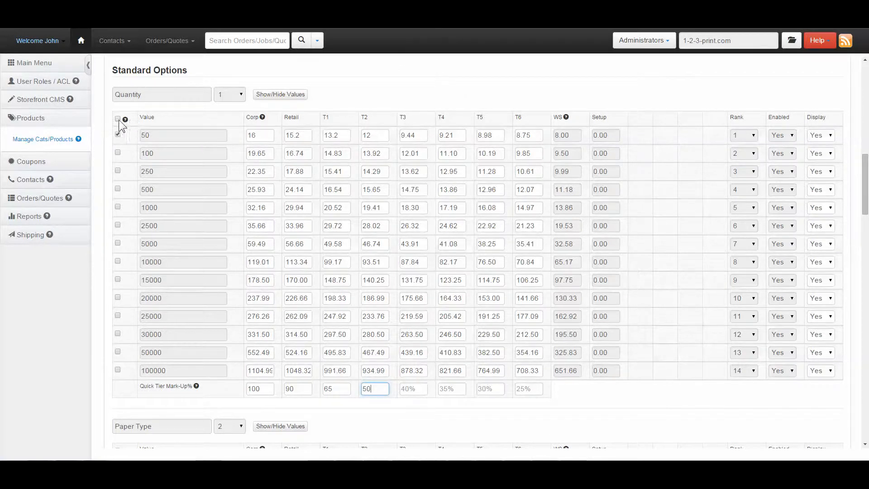
Enter mark-ups 100, 90, 65, 50, 40, 35, 15, 10 with all quantity rows selected.
left_click(118, 119)
type("40")
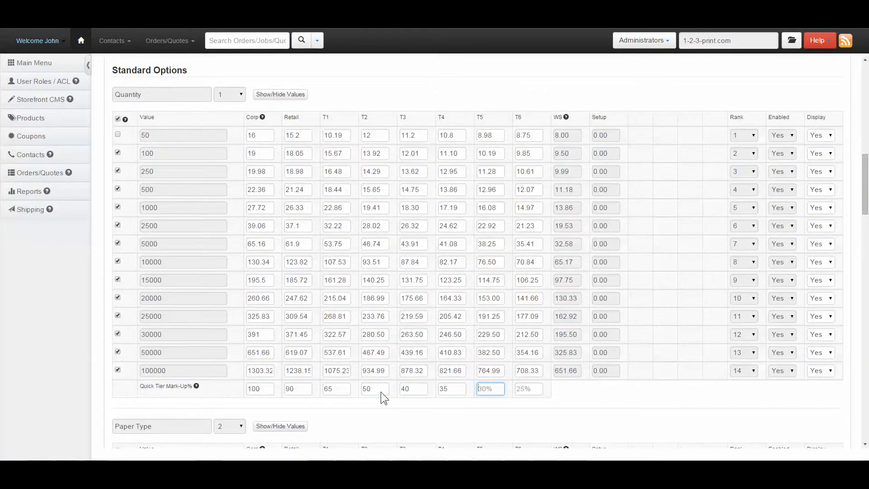
scroll("down", 3)
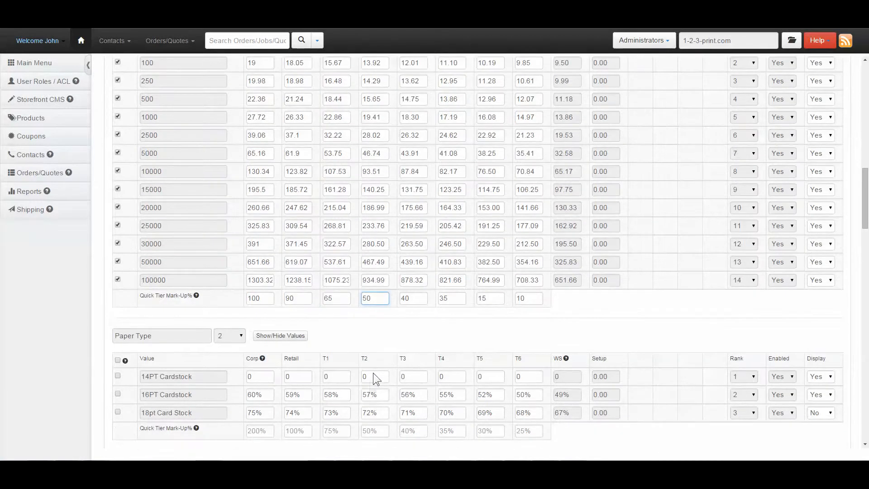
Set Display to No for the 50, 100 and 250 quantity rows.
scroll("down", 3)
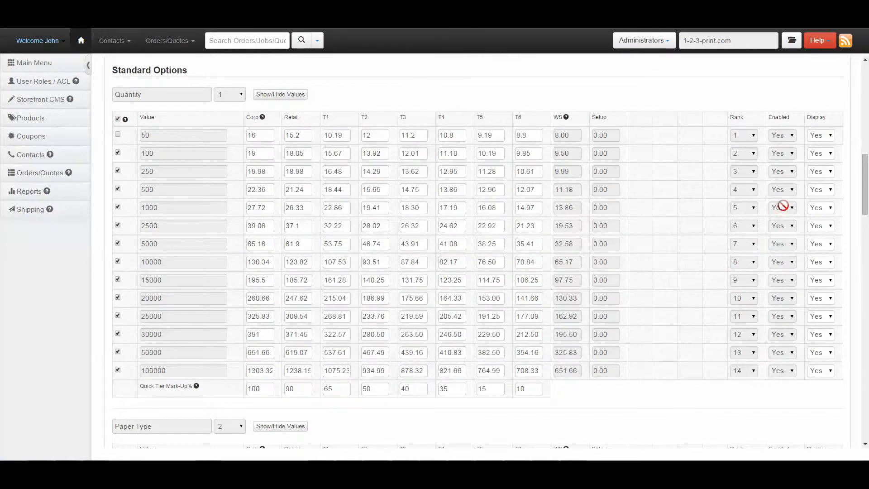
mouse_move(830, 143)
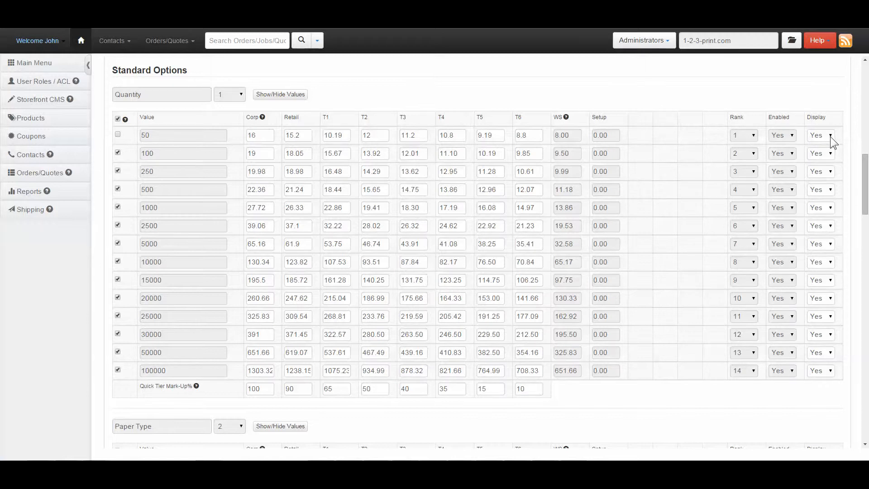
left_click(821, 153)
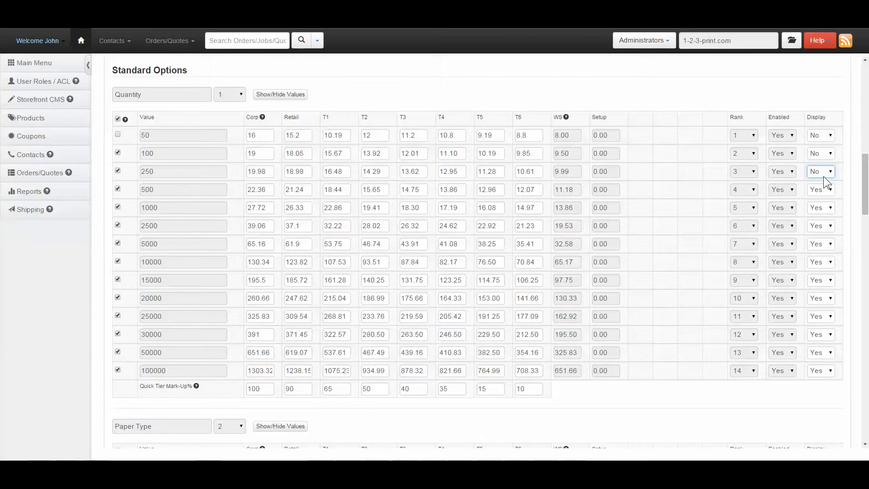
Save the pricing and display changes with Save & Stay On Page.
scroll("down", 3)
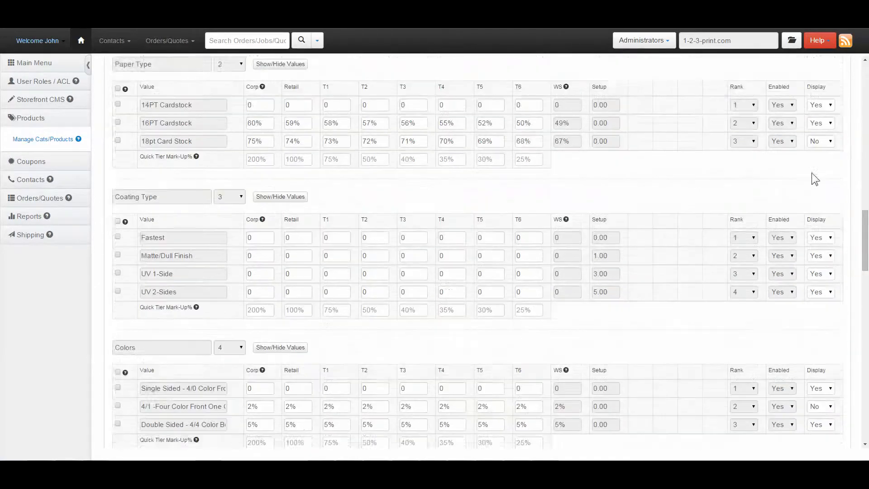
scroll("down", 3)
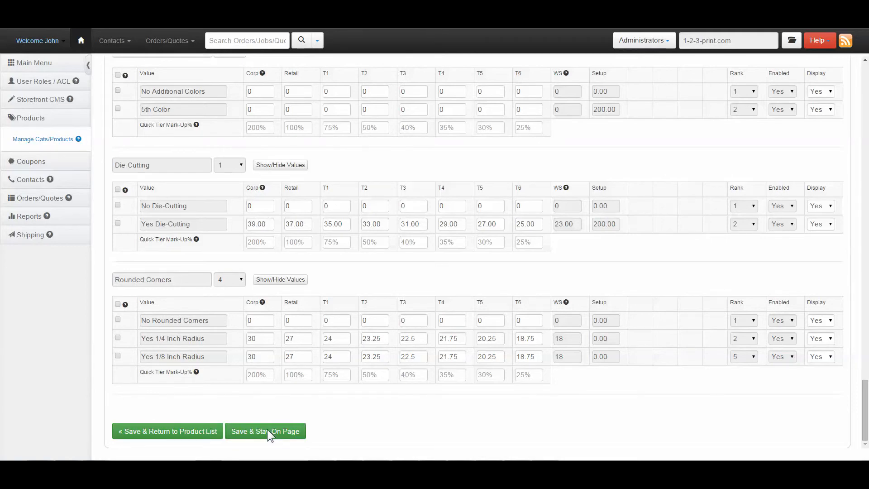
left_click(265, 431)
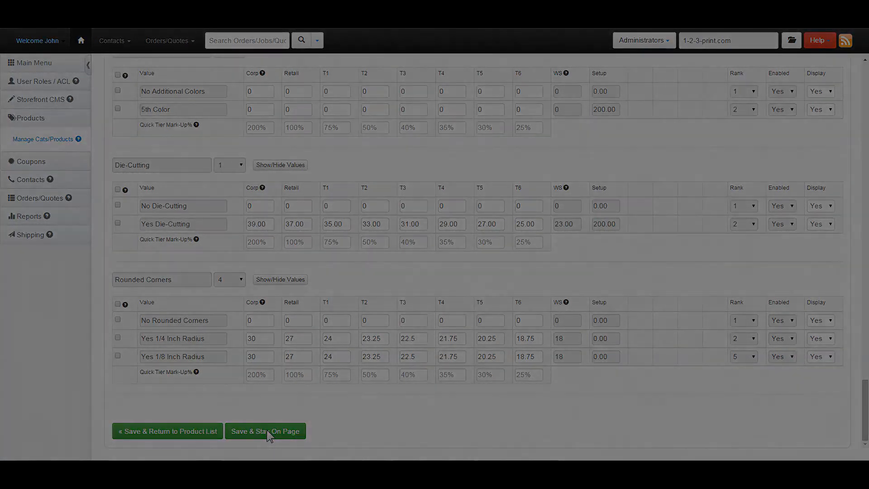